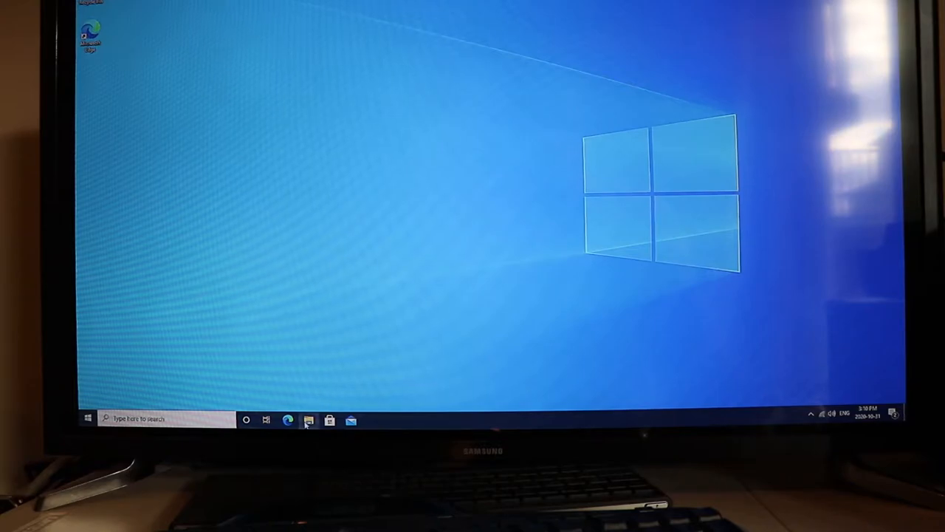
# - Open the Main - Movies drive from This PC and select the Movies - Watched folder
pyautogui.click(308, 419)
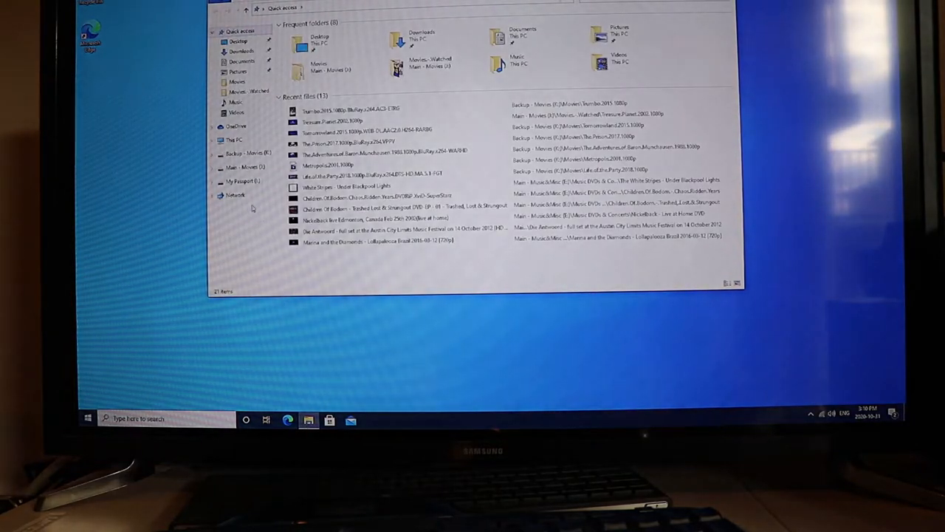
pyautogui.click(235, 139)
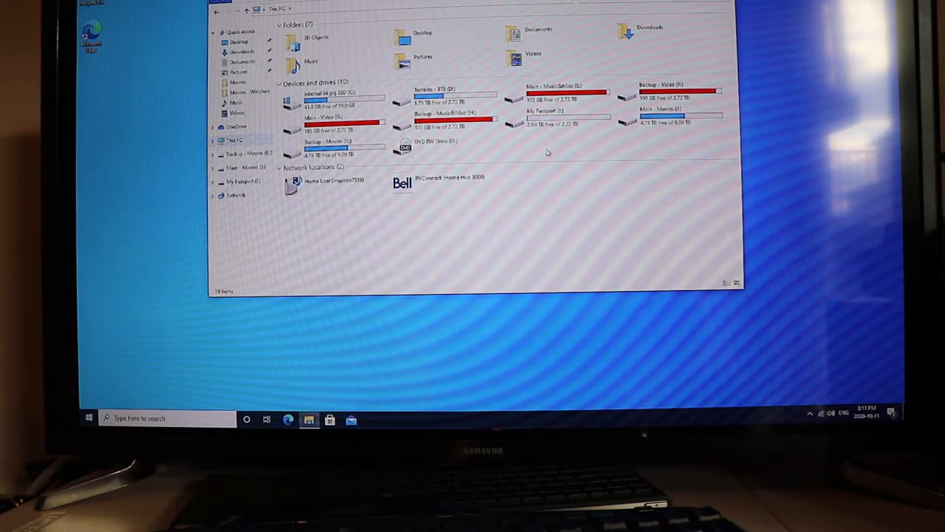
pyautogui.moveTo(572, 149)
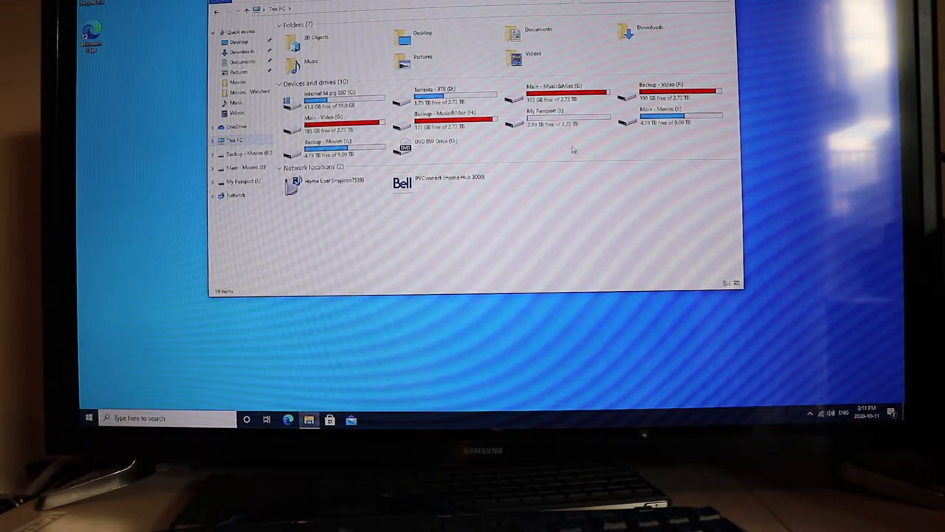
pyautogui.doubleClick(659, 117)
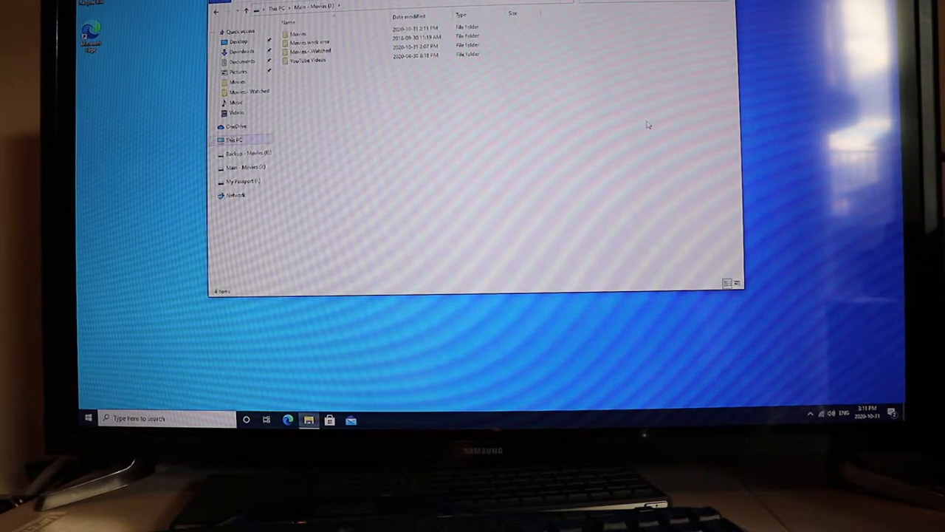
pyautogui.moveTo(329, 72)
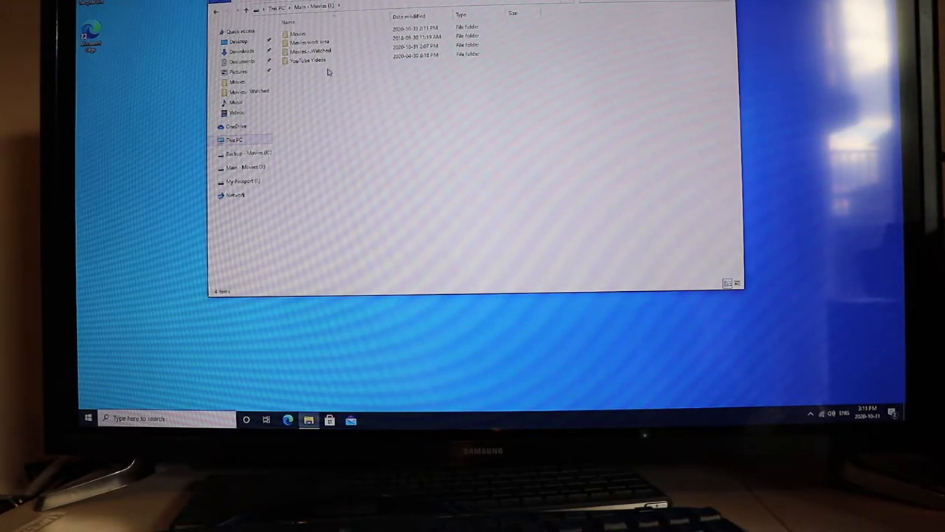
pyautogui.click(310, 45)
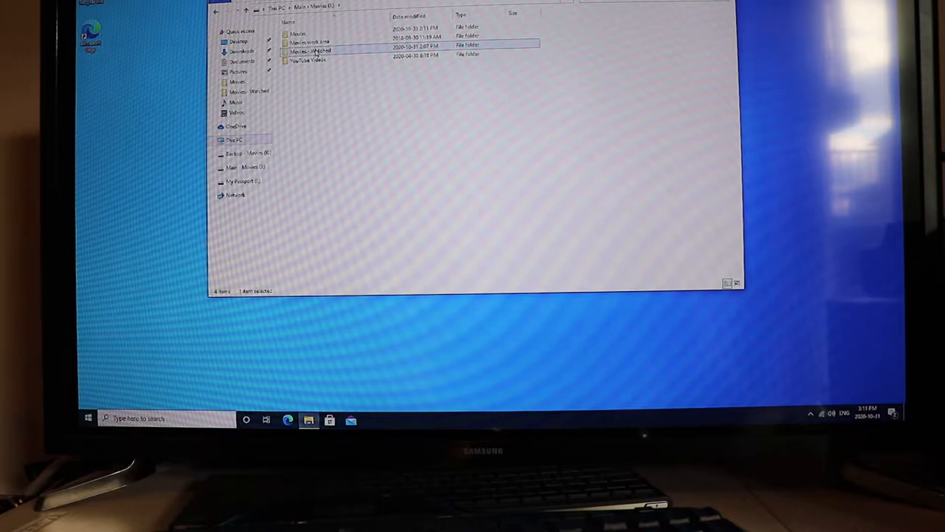
# - In Movies - Watched's Sharing properties, add Everyone with Read permission
pyautogui.rightClick(311, 50)
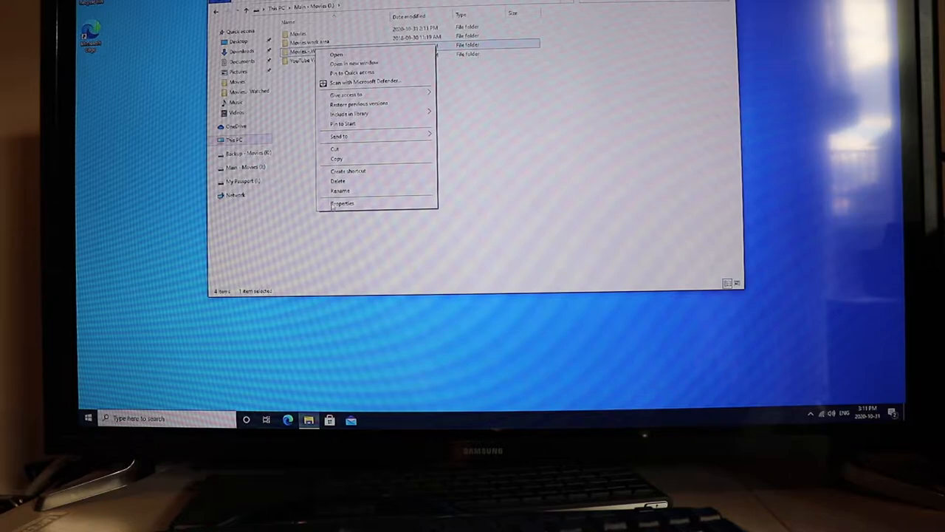
pyautogui.click(343, 203)
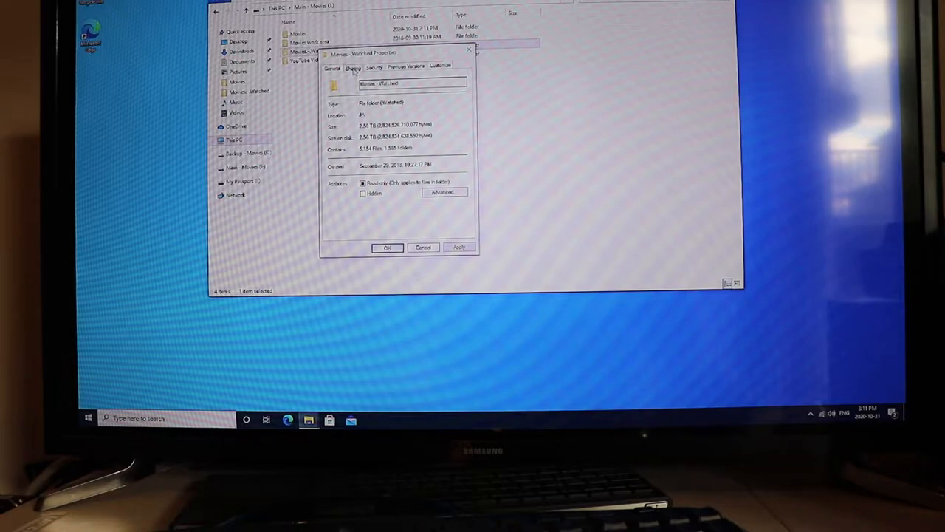
pyautogui.click(353, 67)
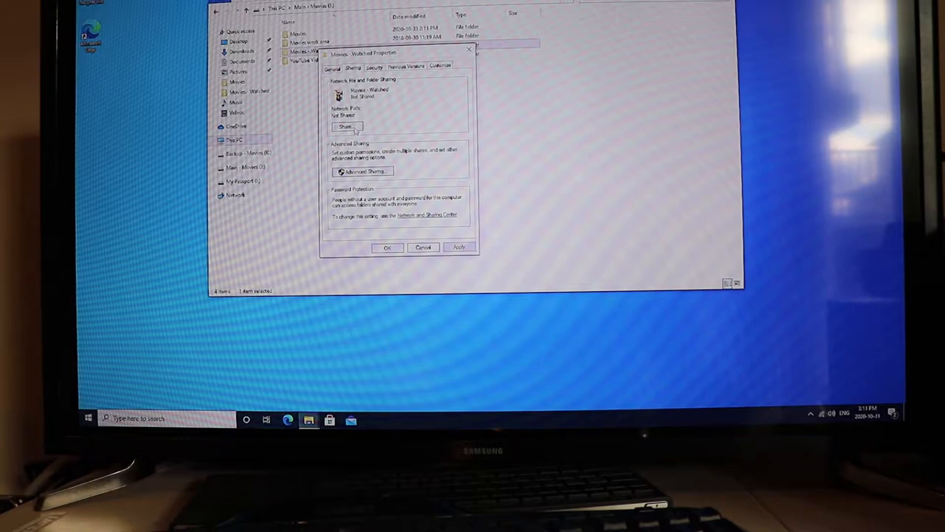
pyautogui.click(344, 127)
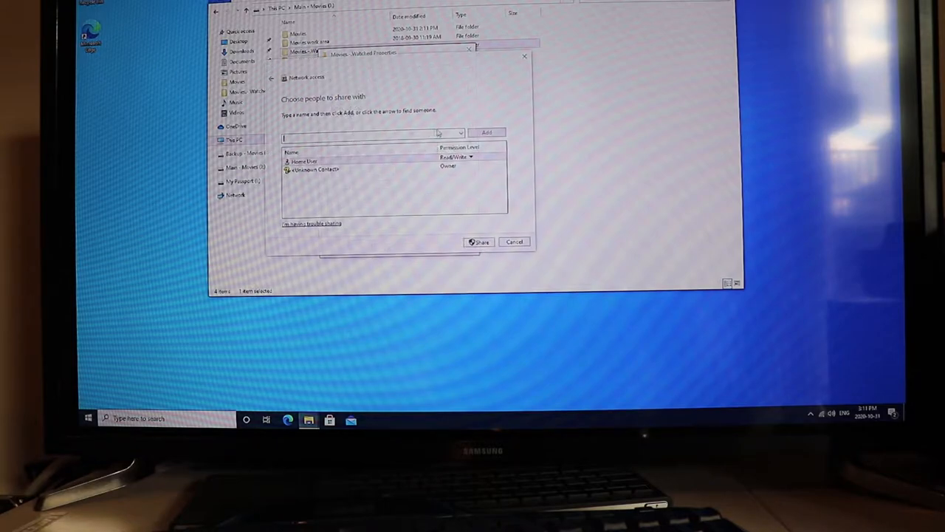
pyautogui.click(460, 133)
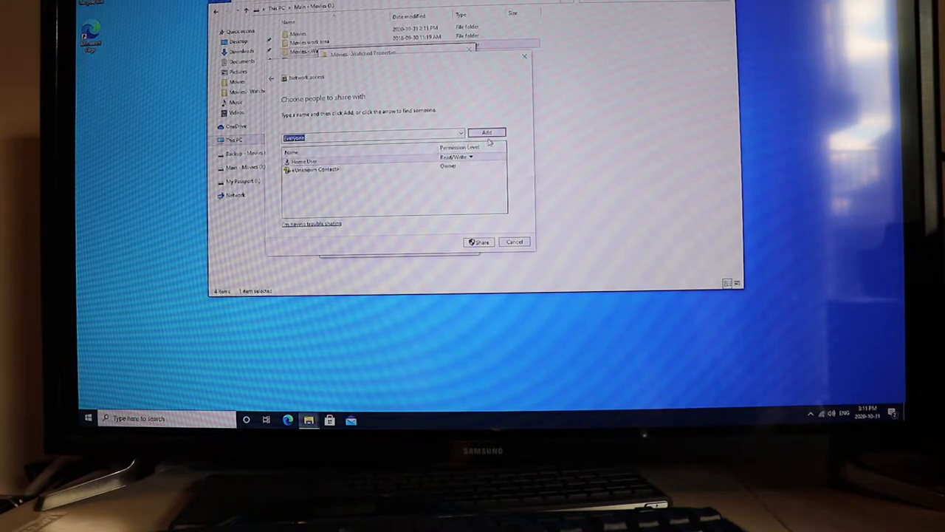
pyautogui.click(487, 132)
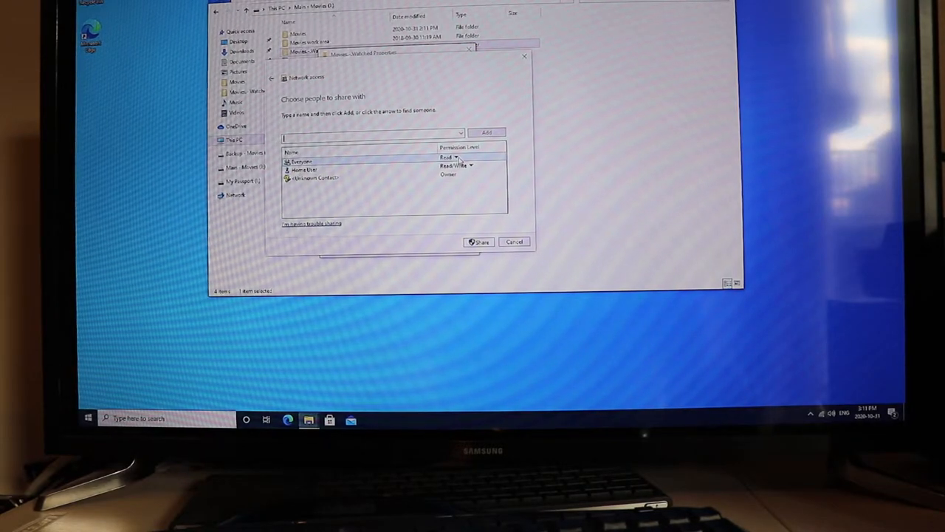
# - Confirm the share, list this PC's network shares, and check Network in a new Explorer window
pyautogui.click(478, 242)
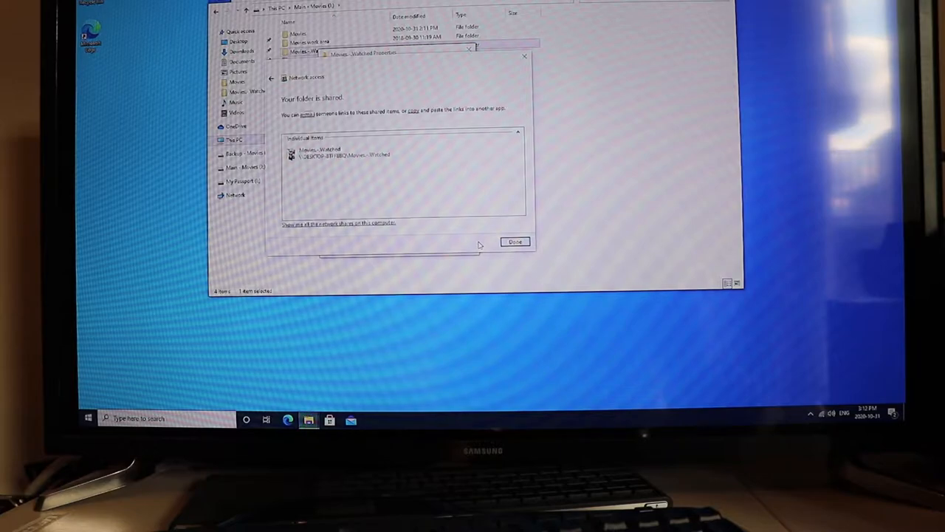
pyautogui.moveTo(358, 164)
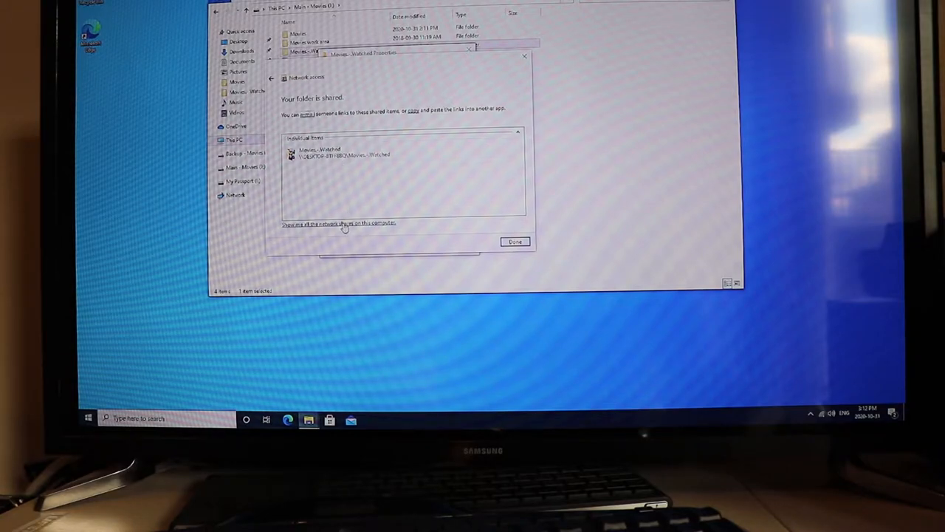
pyautogui.click(514, 241)
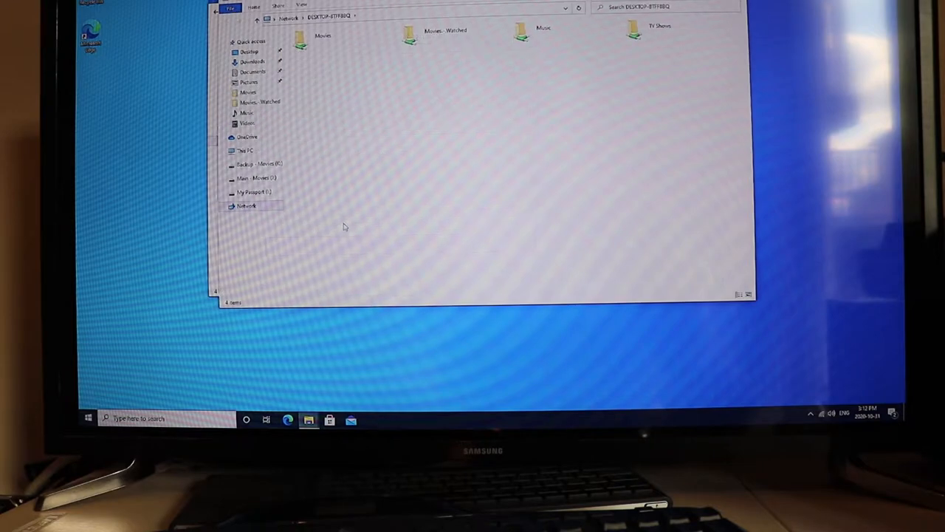
pyautogui.moveTo(639, 43)
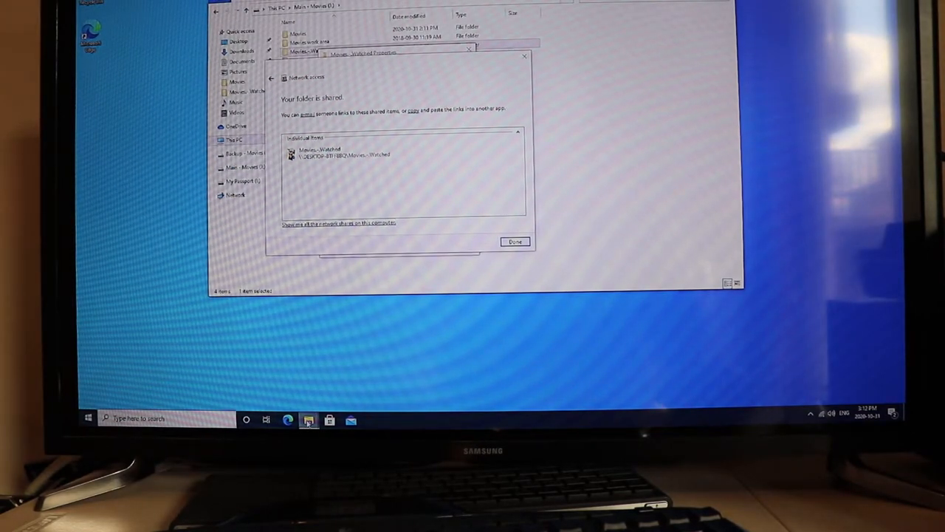
pyautogui.rightClick(309, 419)
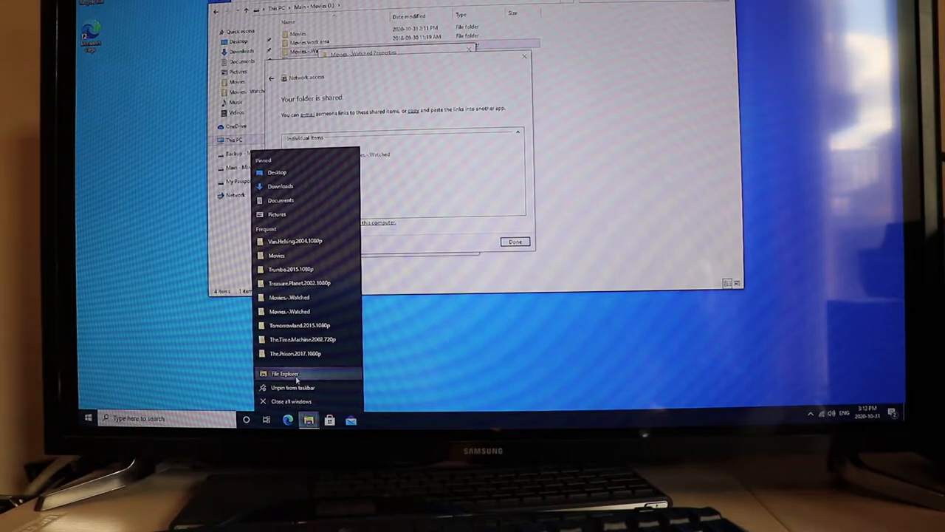
pyautogui.click(285, 373)
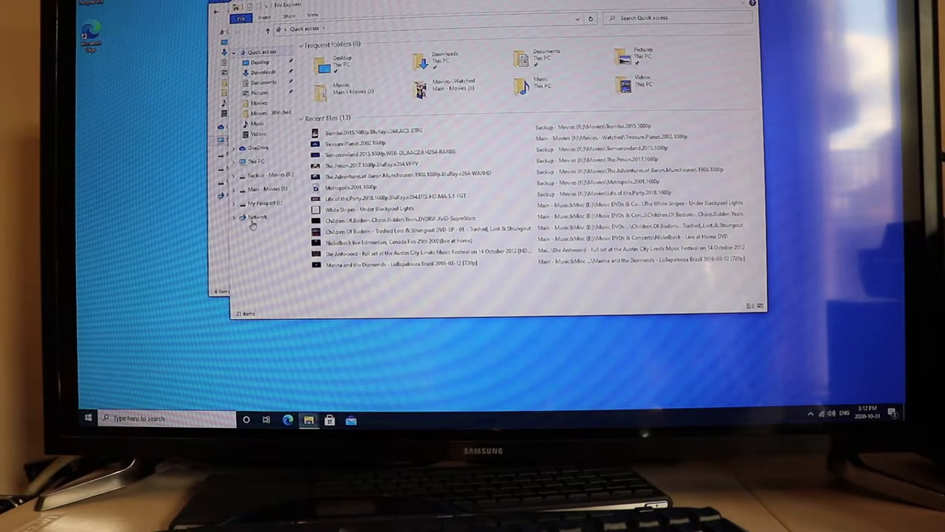
pyautogui.click(257, 217)
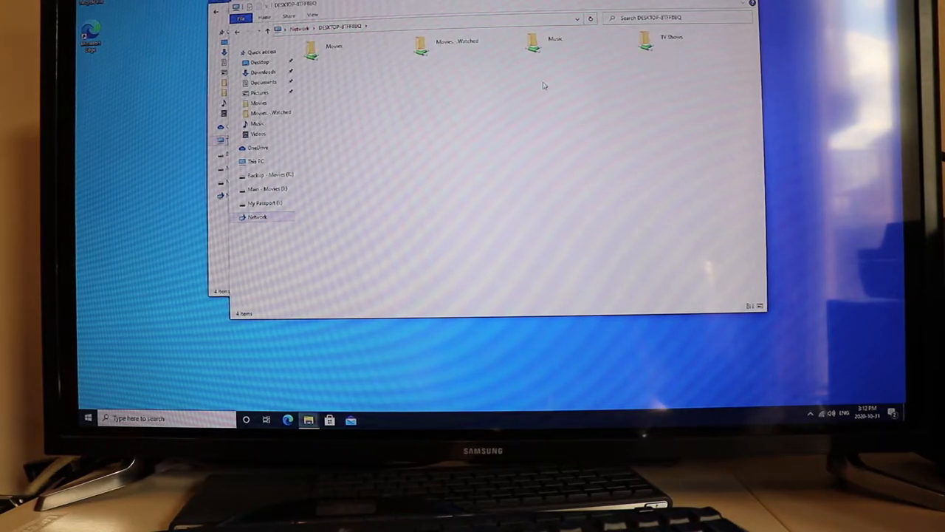
pyautogui.click(332, 28)
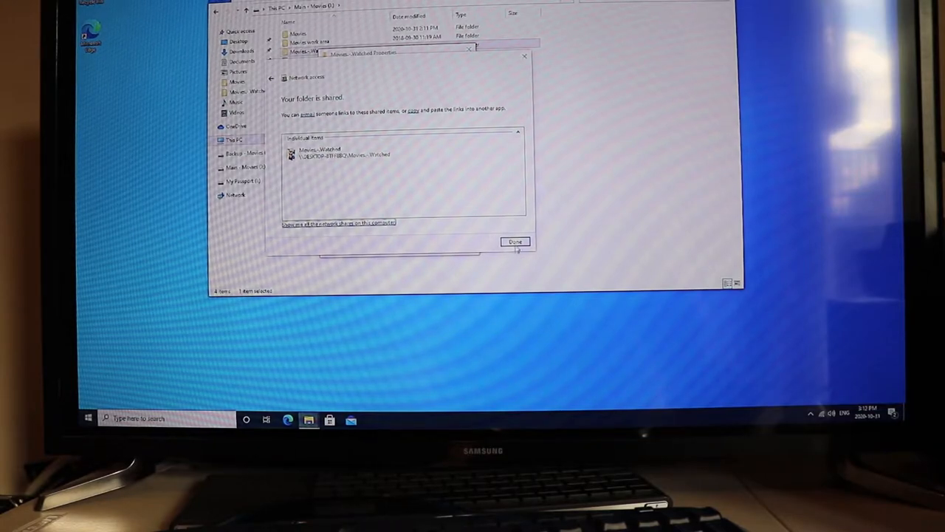
# - From Movies - Watched's Properties, follow the Network and Sharing Center link
pyautogui.click(515, 242)
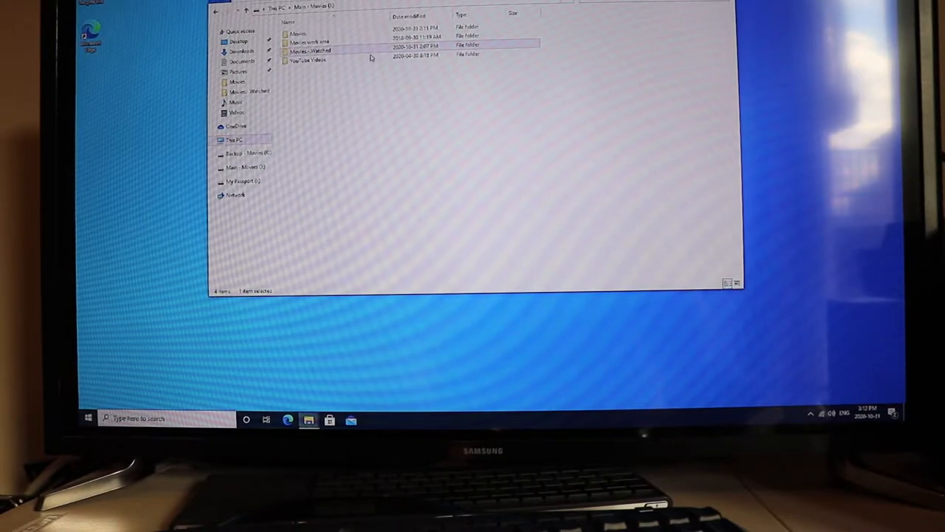
pyautogui.rightClick(310, 51)
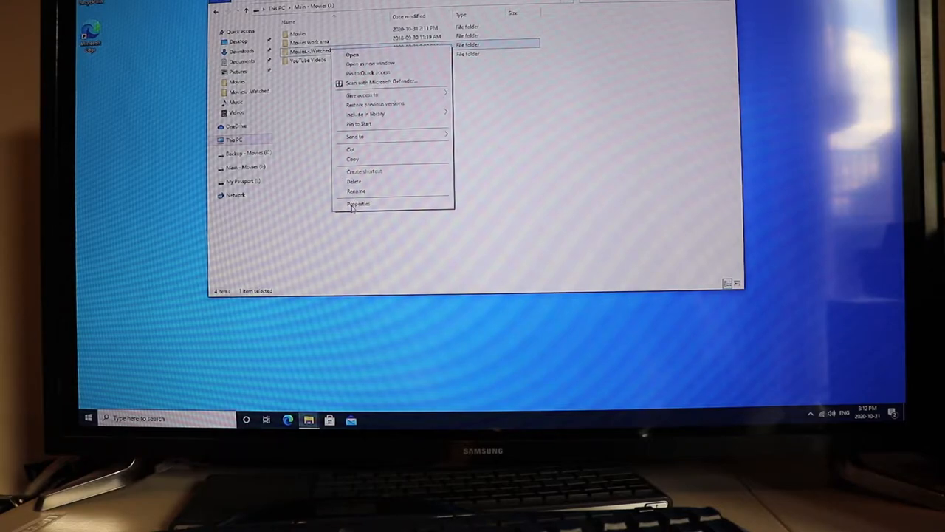
pyautogui.click(358, 203)
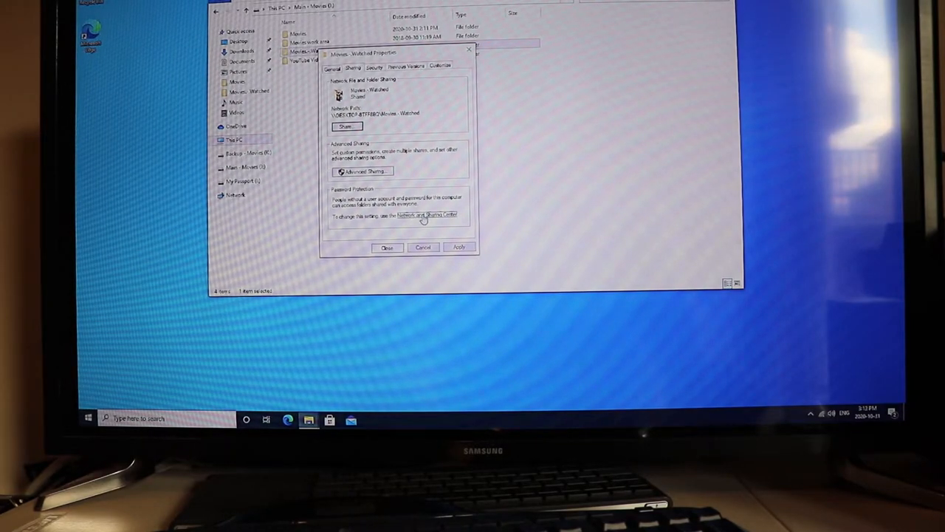
pyautogui.click(427, 215)
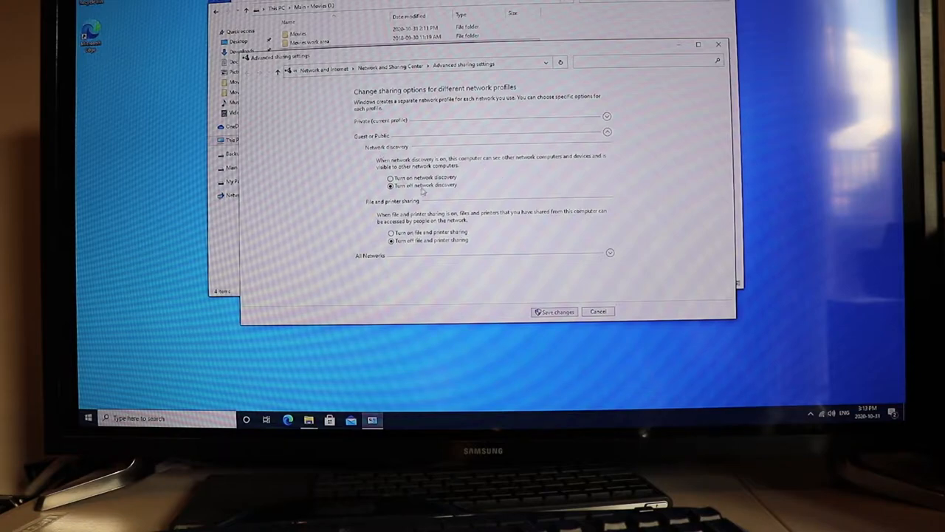
pyautogui.moveTo(464, 188)
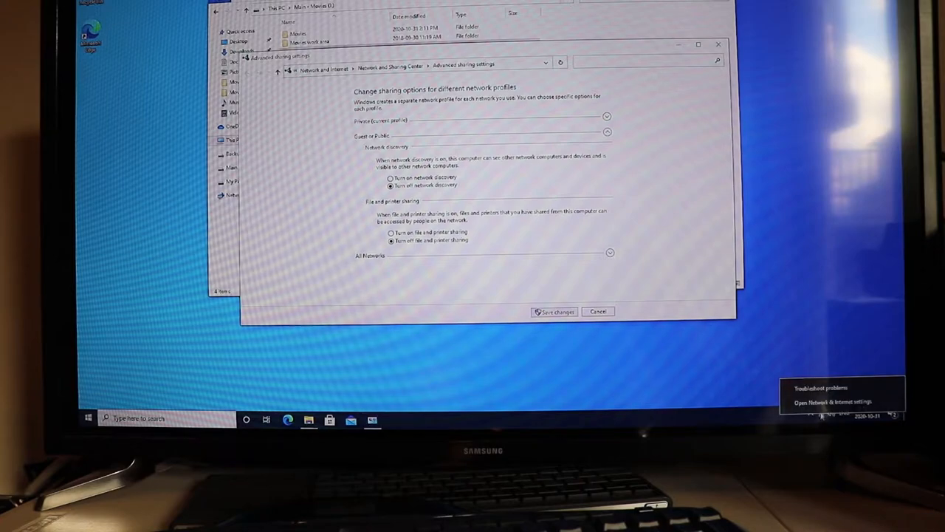
pyautogui.click(833, 402)
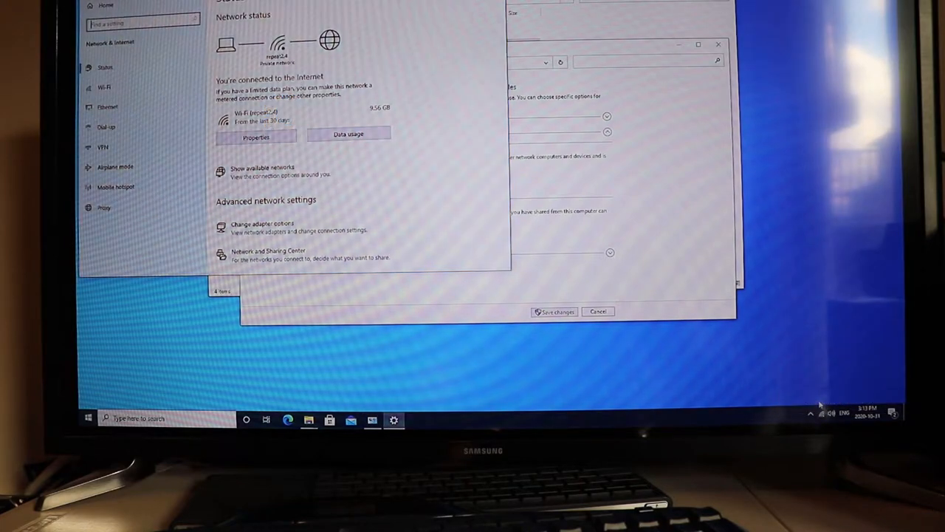
pyautogui.moveTo(452, 176)
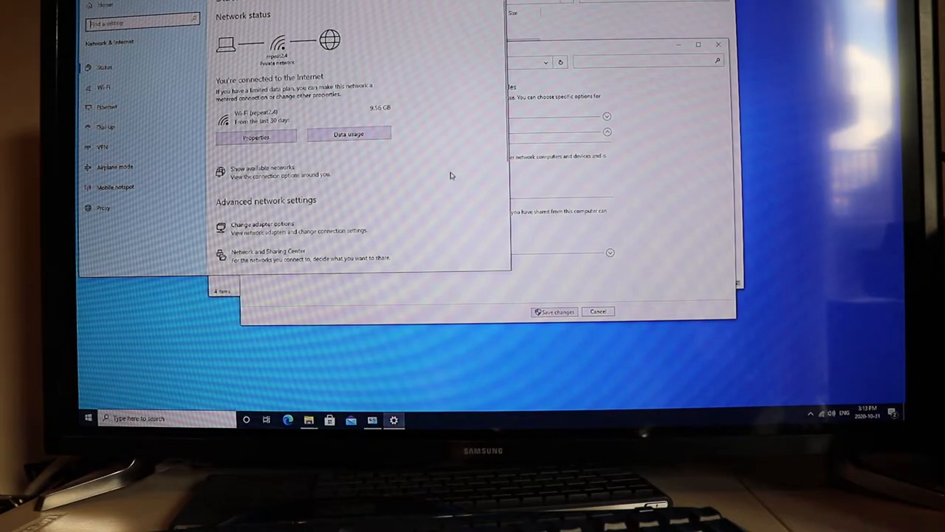
pyautogui.scroll(-3)
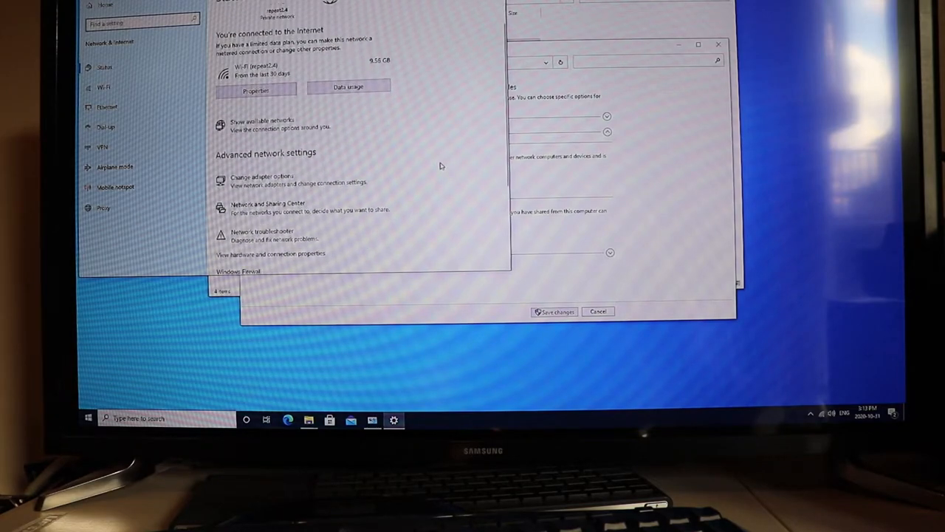
pyautogui.scroll(-3)
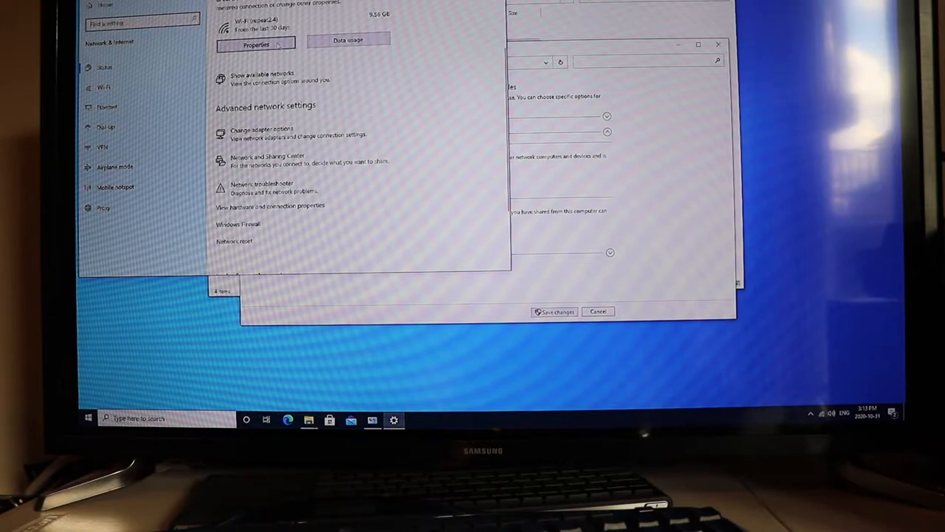
pyautogui.click(256, 45)
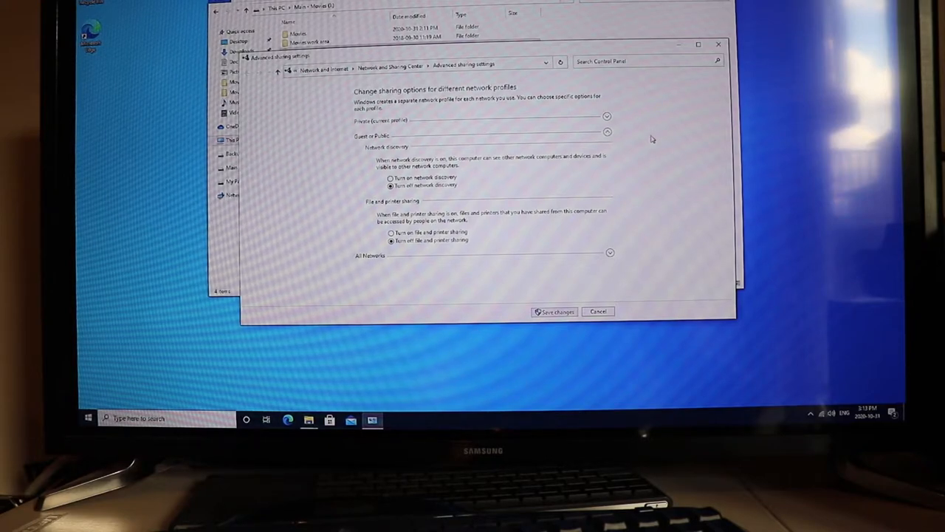
pyautogui.moveTo(516, 123)
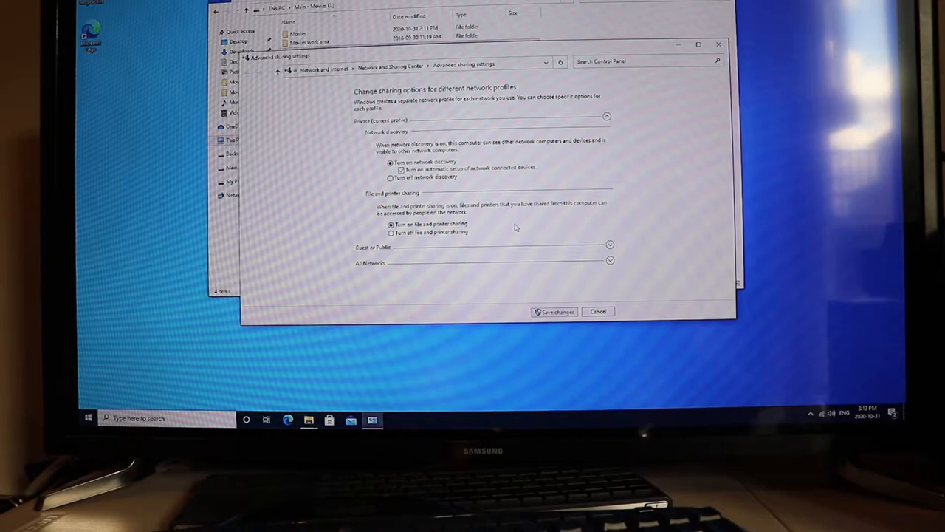
pyautogui.moveTo(547, 264)
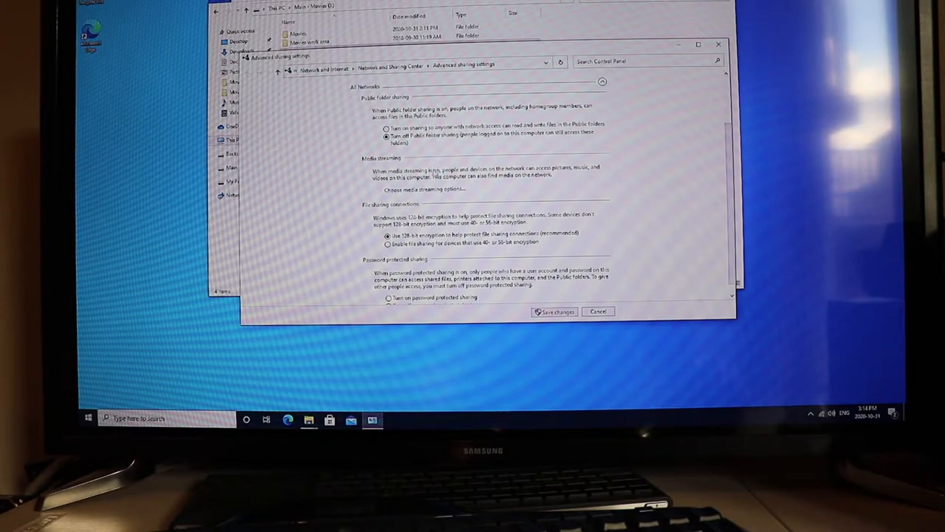
pyautogui.moveTo(436, 235)
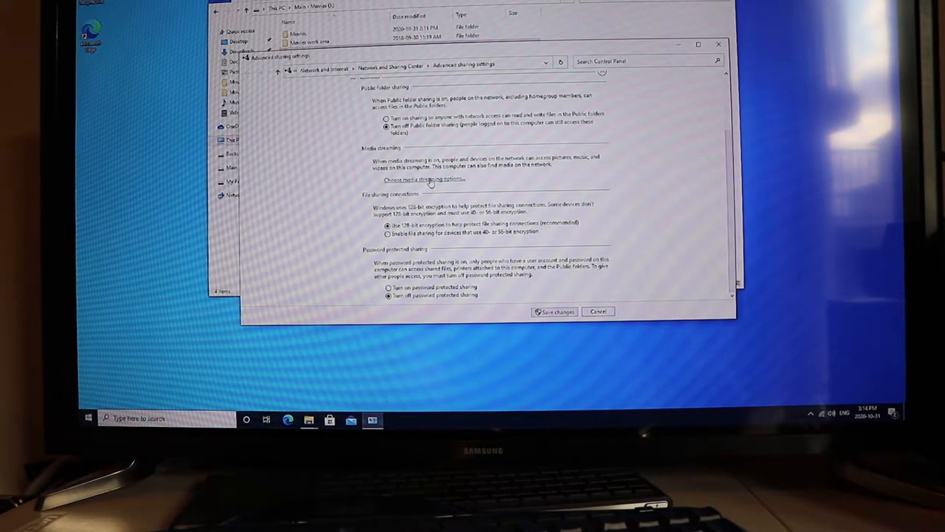
# - Review the media streaming options, then cancel out of Advanced sharing settings
pyautogui.click(424, 180)
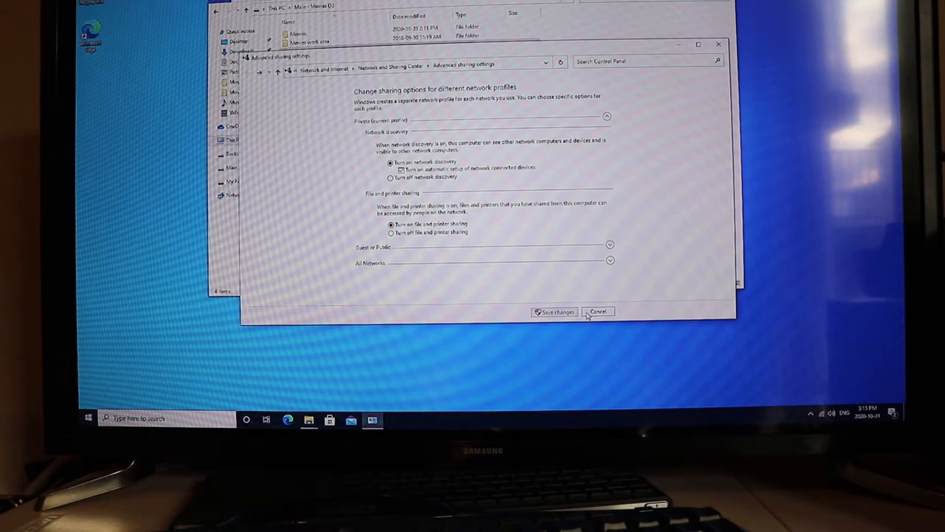
pyautogui.click(598, 311)
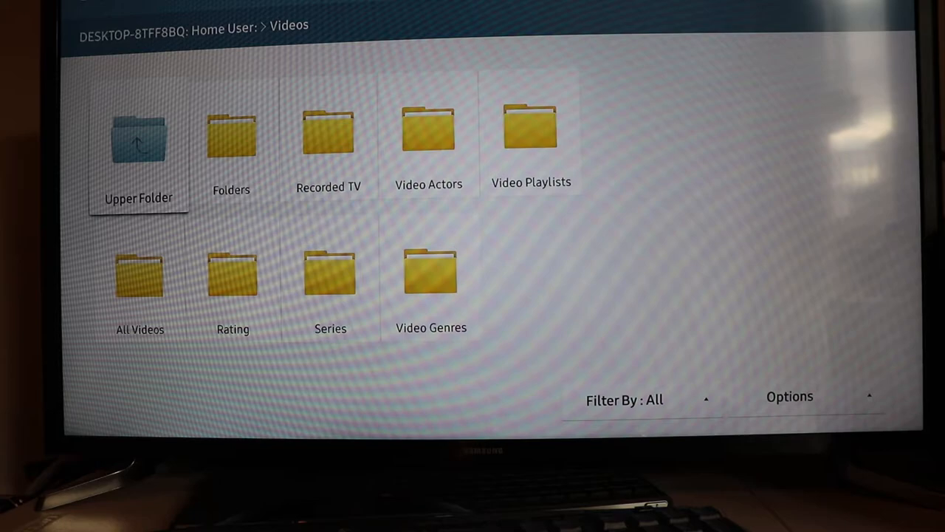
# - Browse Folders > TV Shows > 7th Heaven and play an episode full screen
pyautogui.click(231, 132)
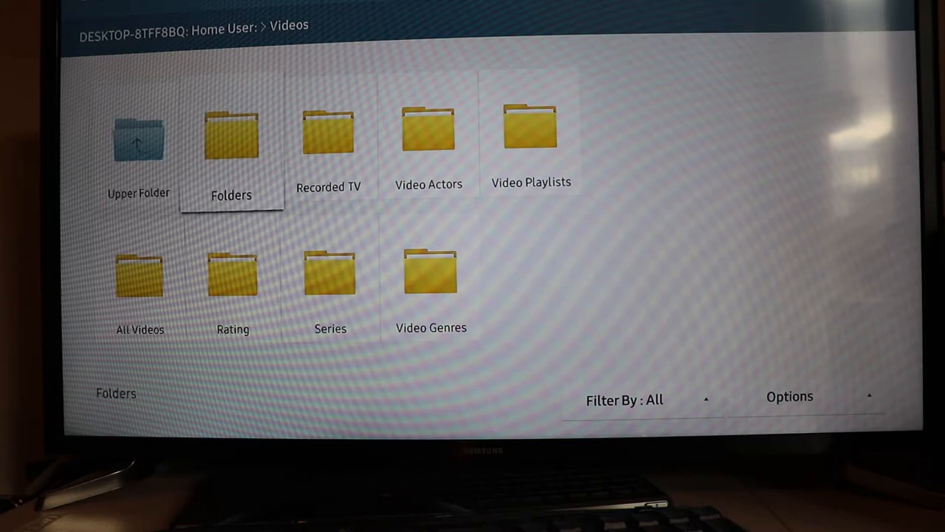
pyautogui.click(231, 136)
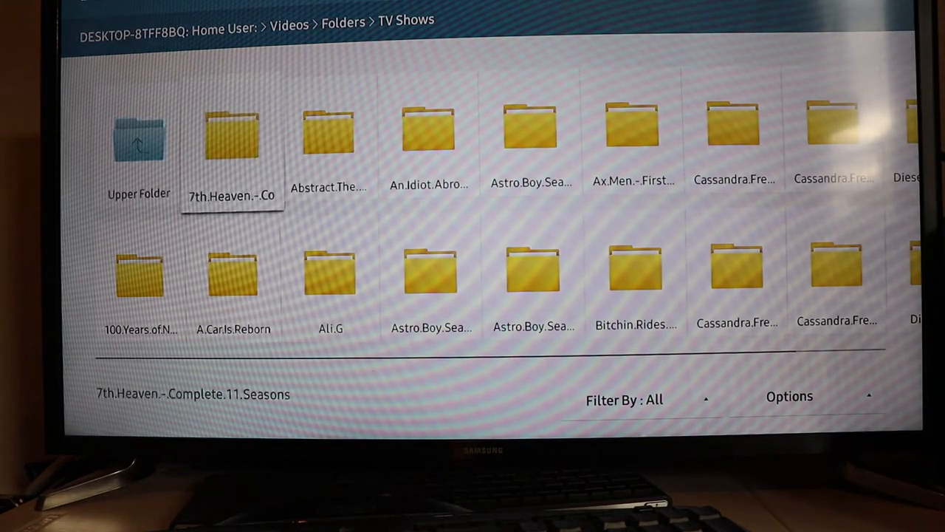
pyautogui.doubleClick(231, 132)
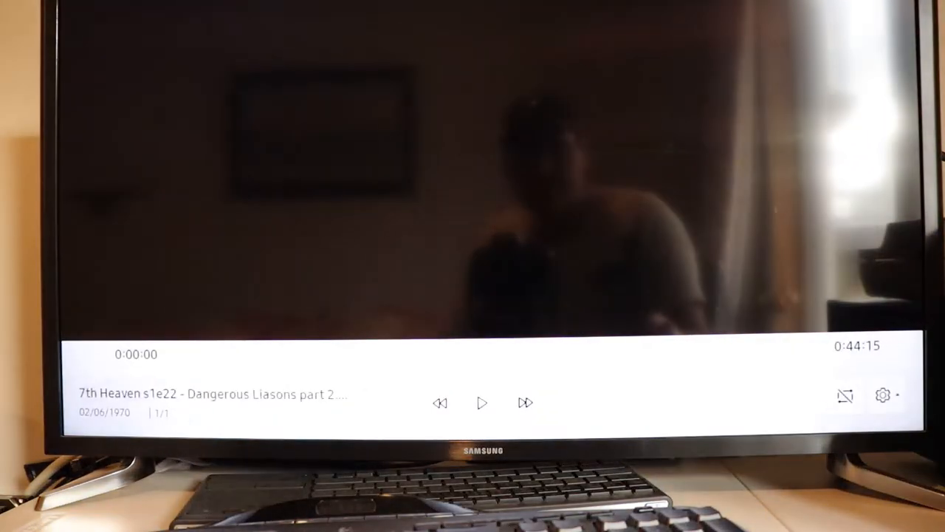
pyautogui.click(481, 402)
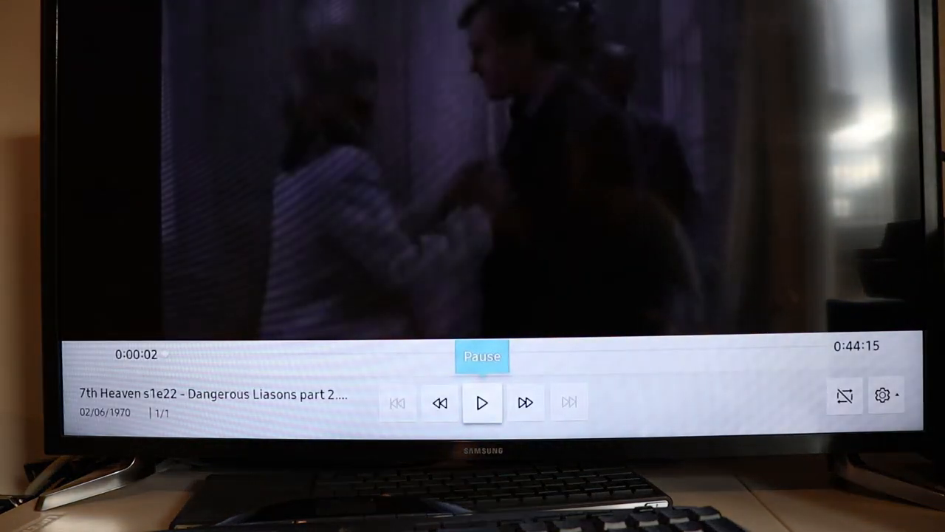
pyautogui.click(481, 402)
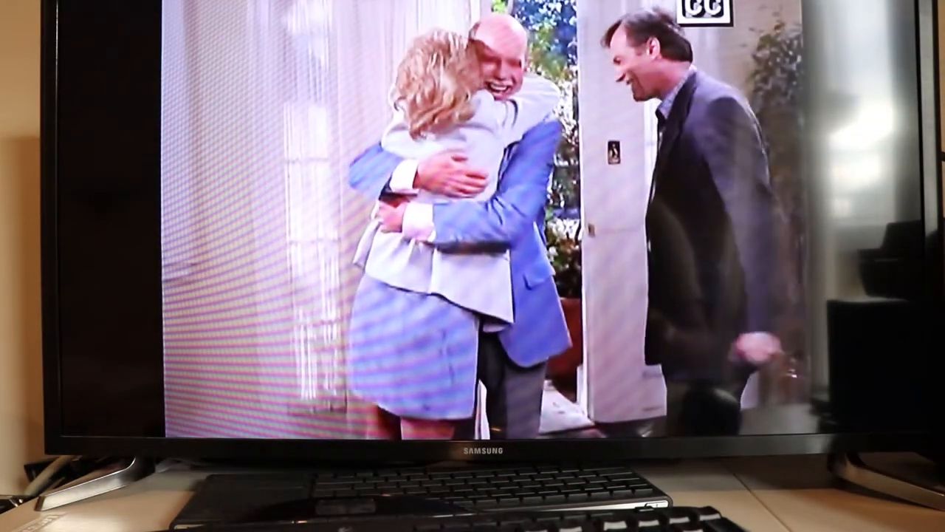